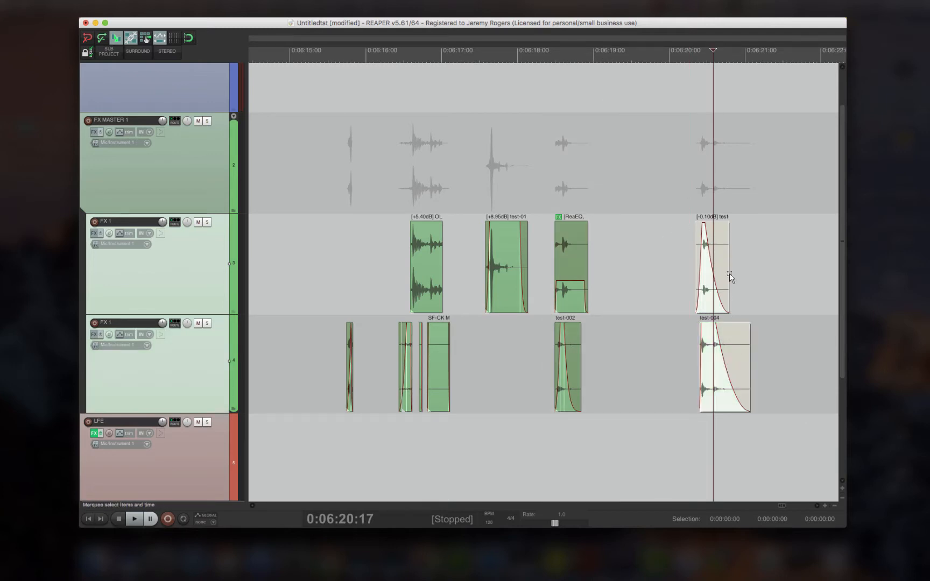
- Duplicate the test-003 item so its copy sits later on the first FX 1 track, after 6:21
left_click_drag(711, 264, 765, 263)
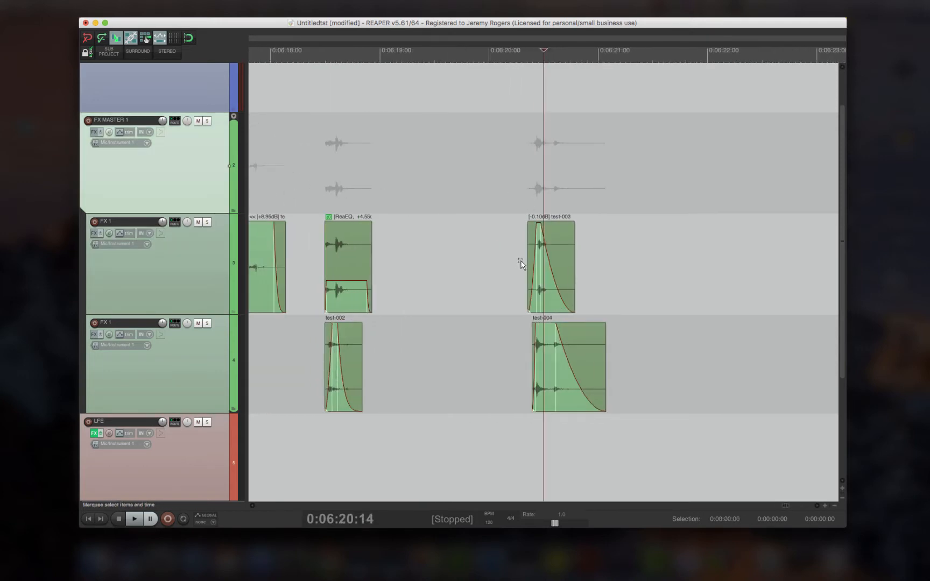
left_click_drag(548, 264, 675, 264)
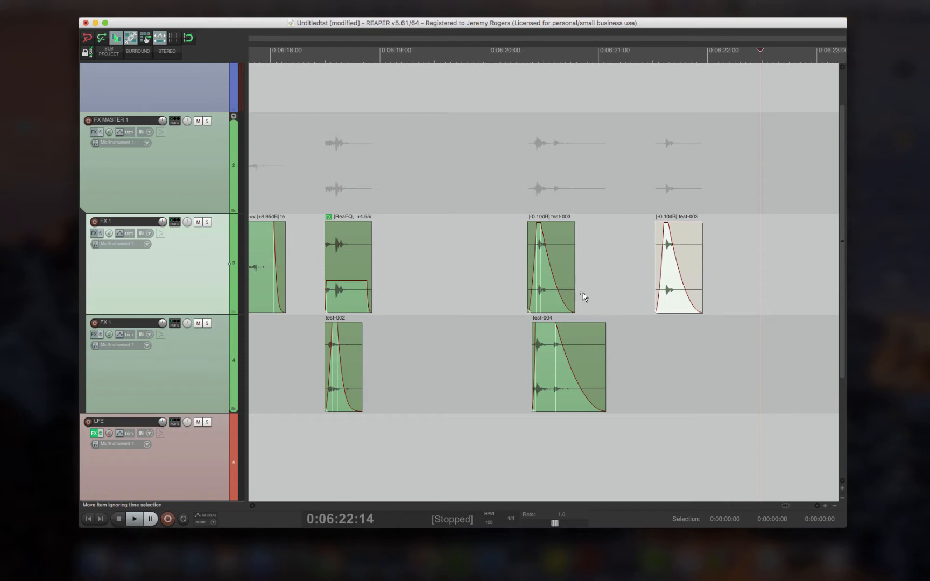